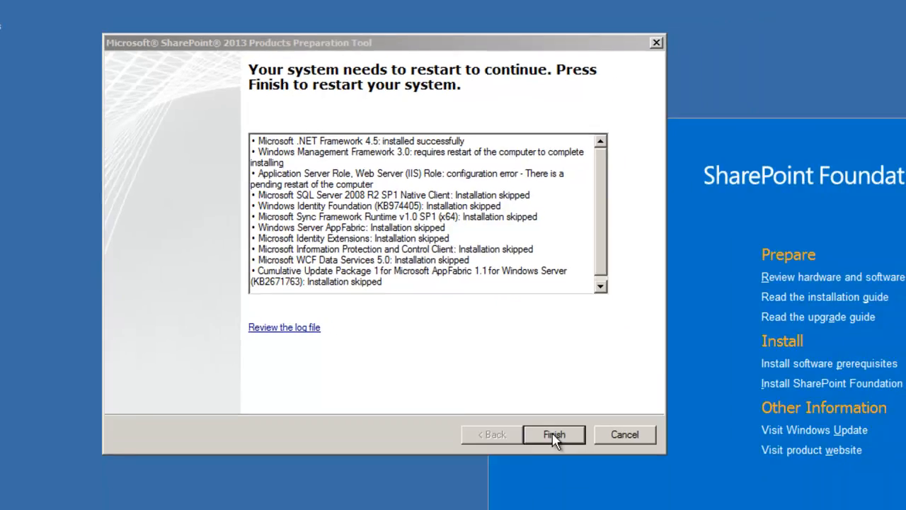
Step: Restart the system from the Preparation Tool so prerequisite installation can finish
click(554, 434)
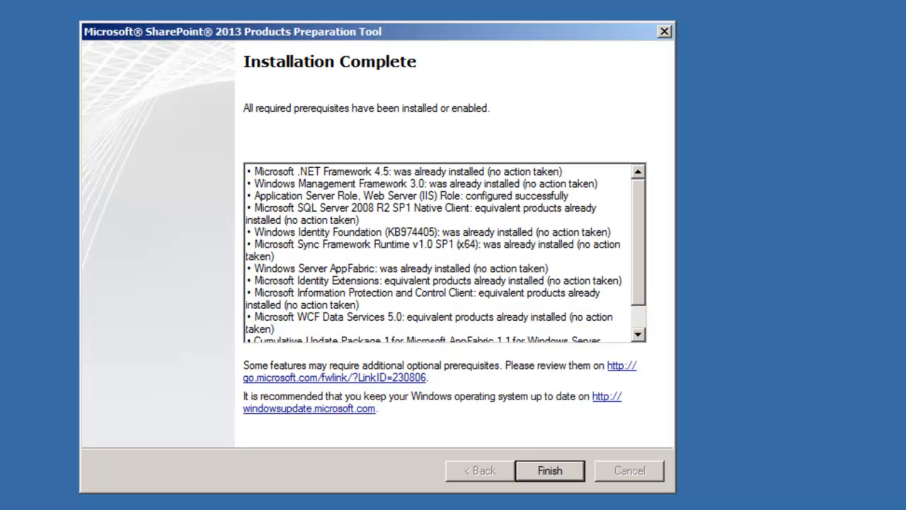
Step: Close the completed Preparation Tool to move on to SharePoint Foundation setup
click(549, 470)
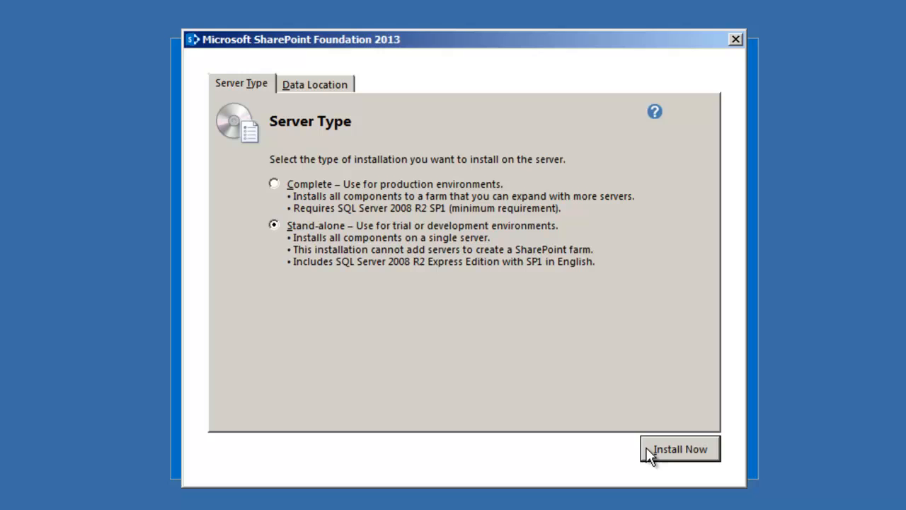
click(26, 489)
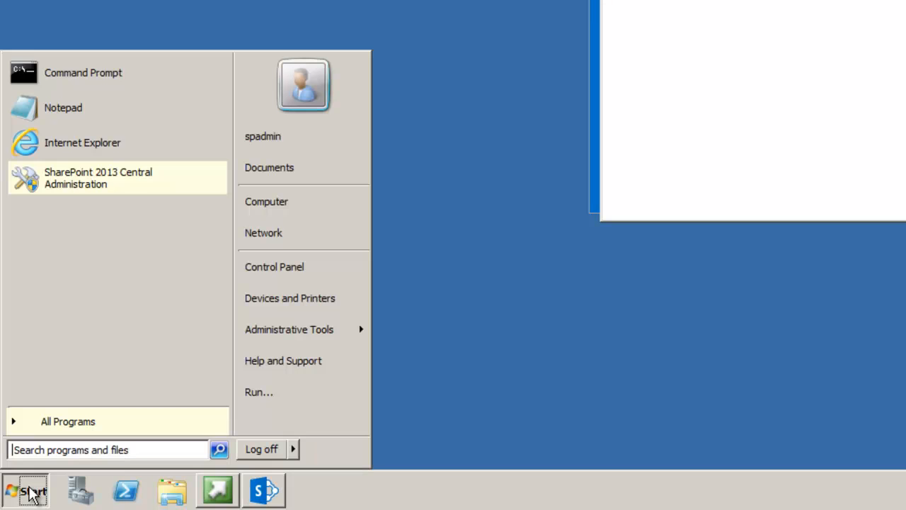